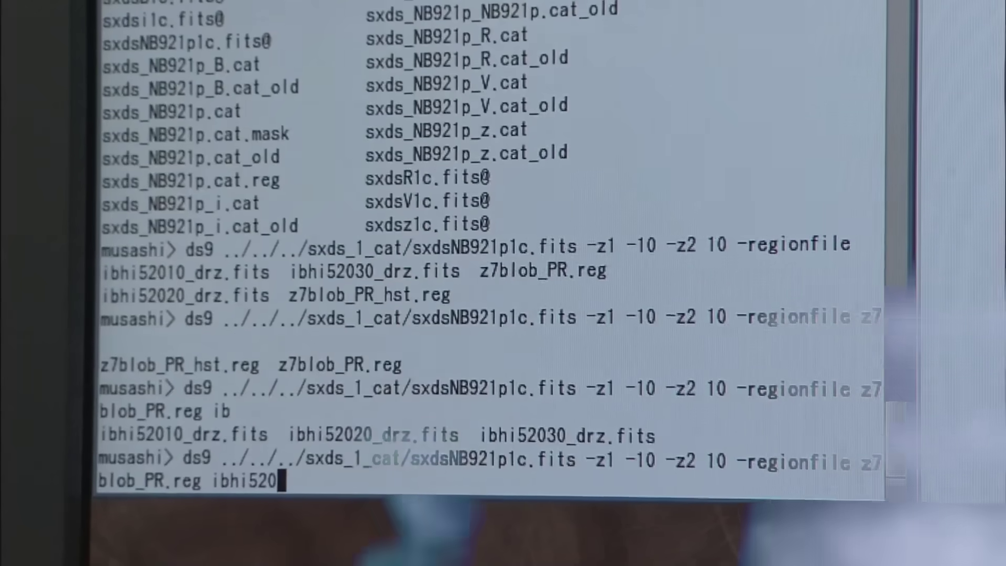
{"action": "type", "text": "10_drz.fits"}
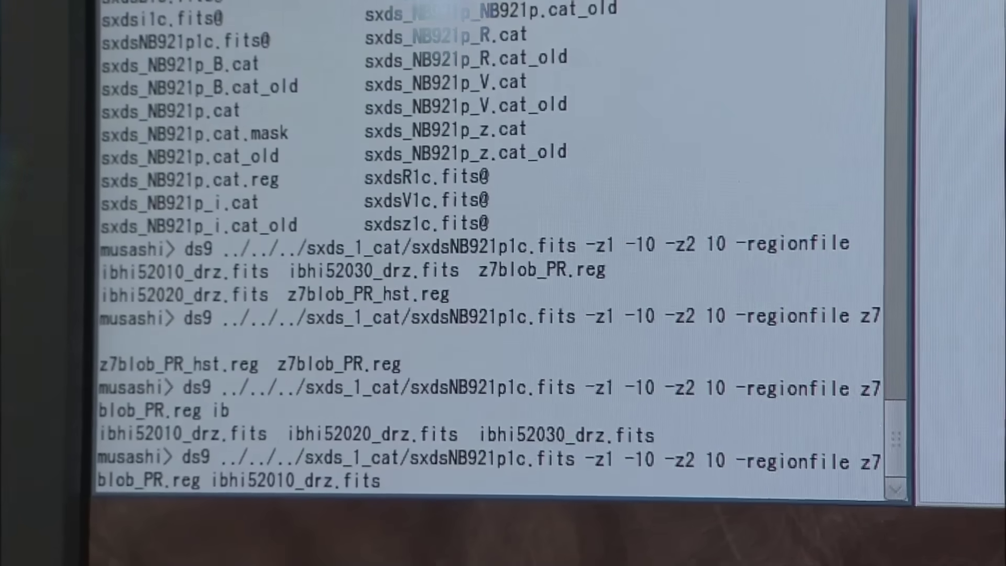